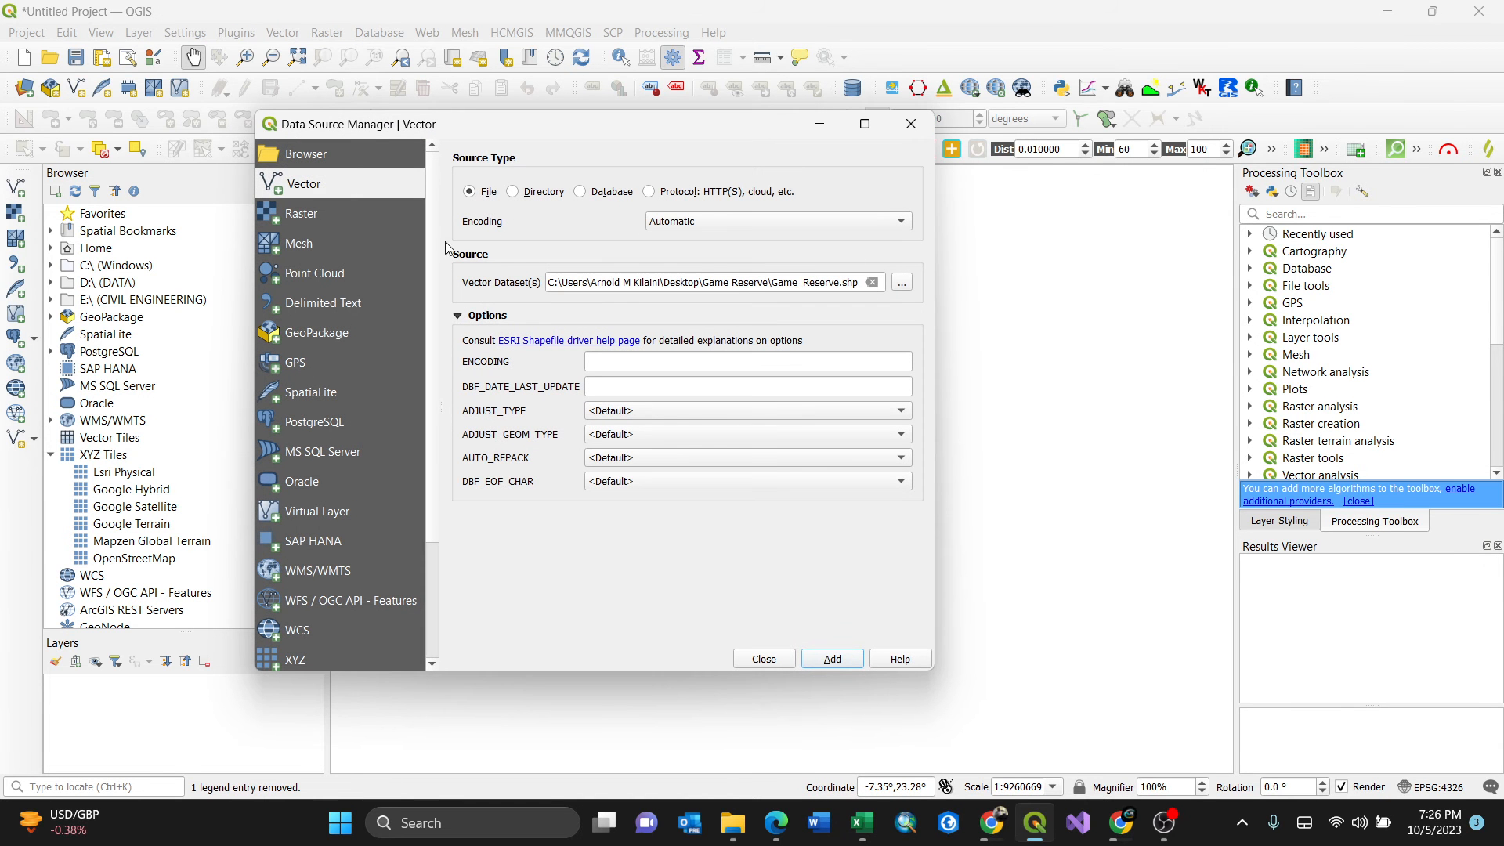
- Browse for the vector dataset file from the Vector data source dialog
click(902, 282)
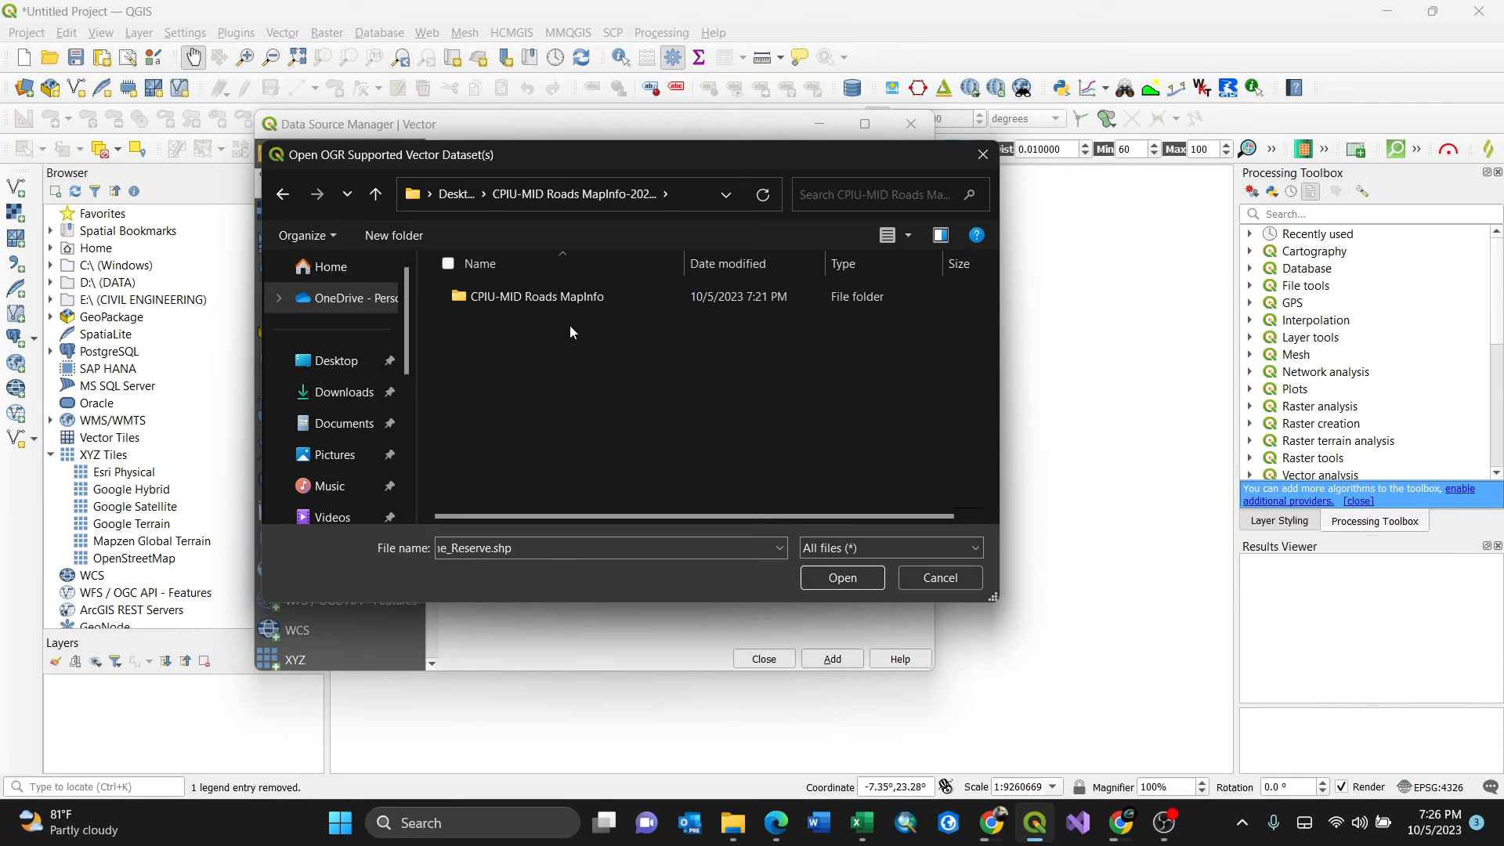
- Pick SIRoads_GIS.TAB from the CPIU-MID Roads folder using the MapInfo filter, and add it
double_click(536, 296)
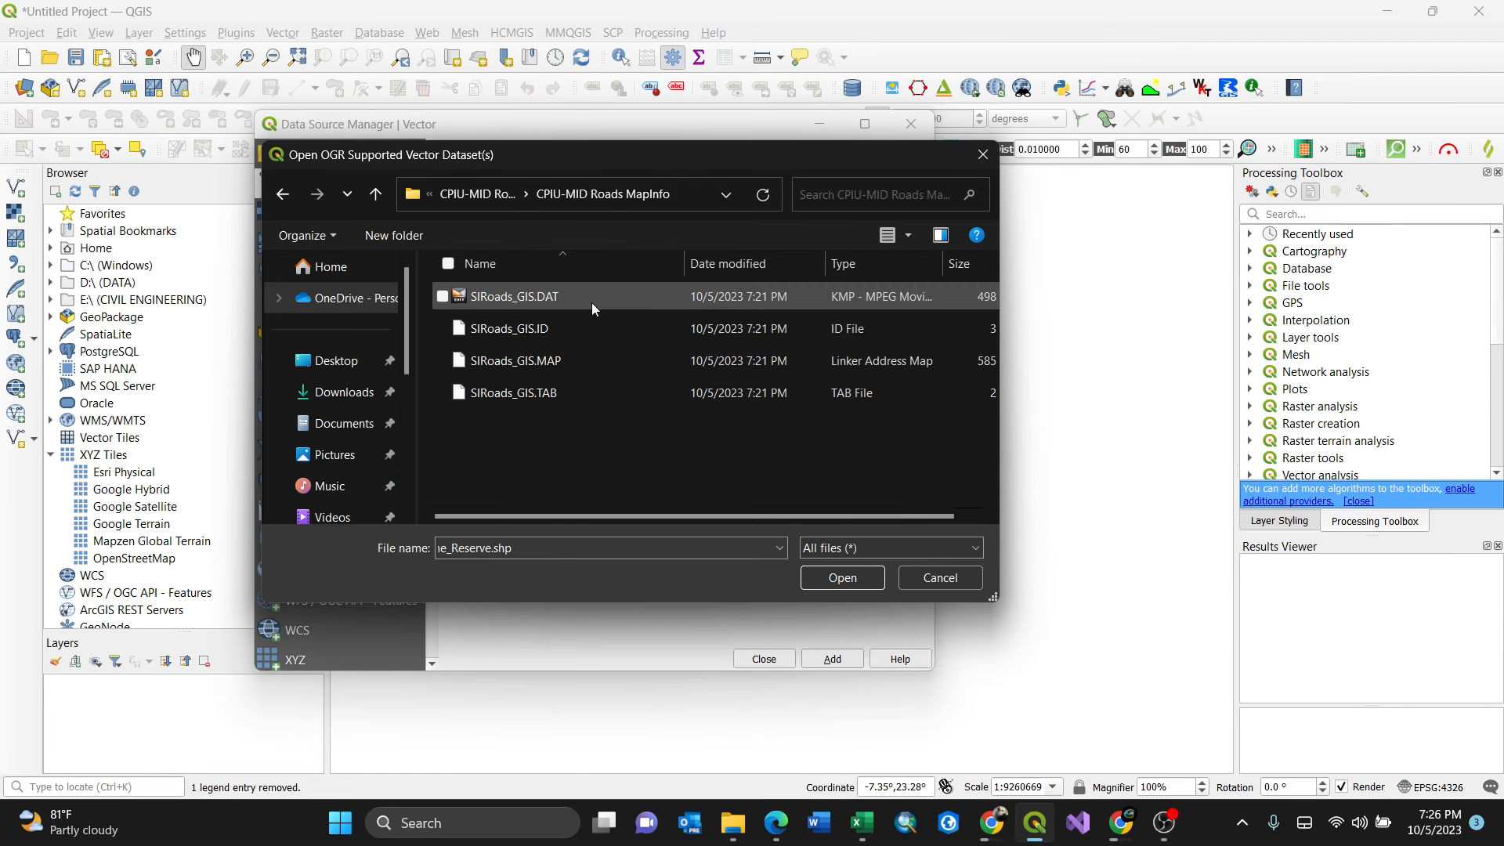
click(738, 442)
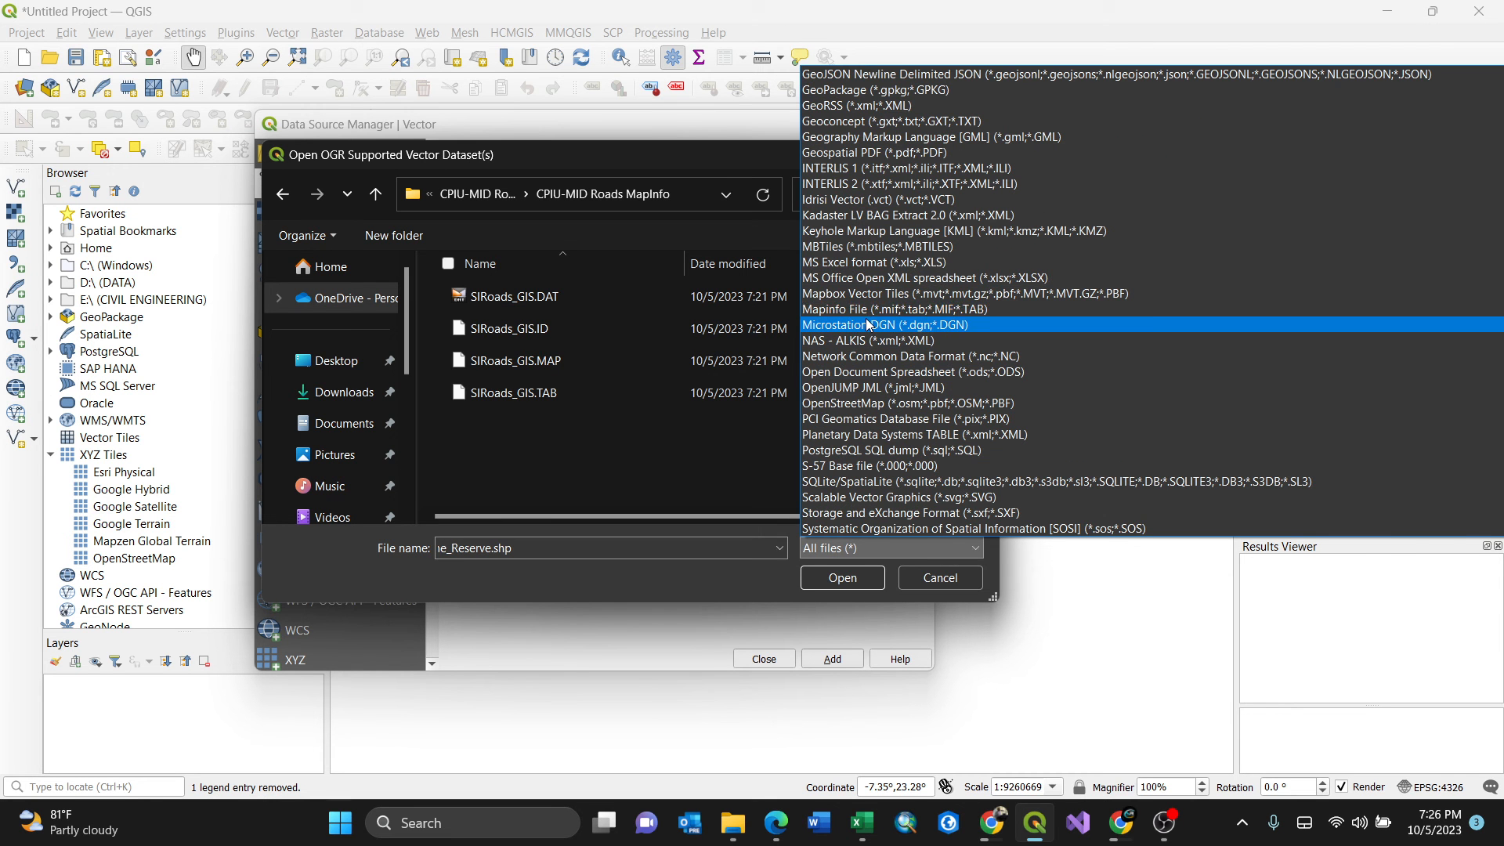
click(887, 309)
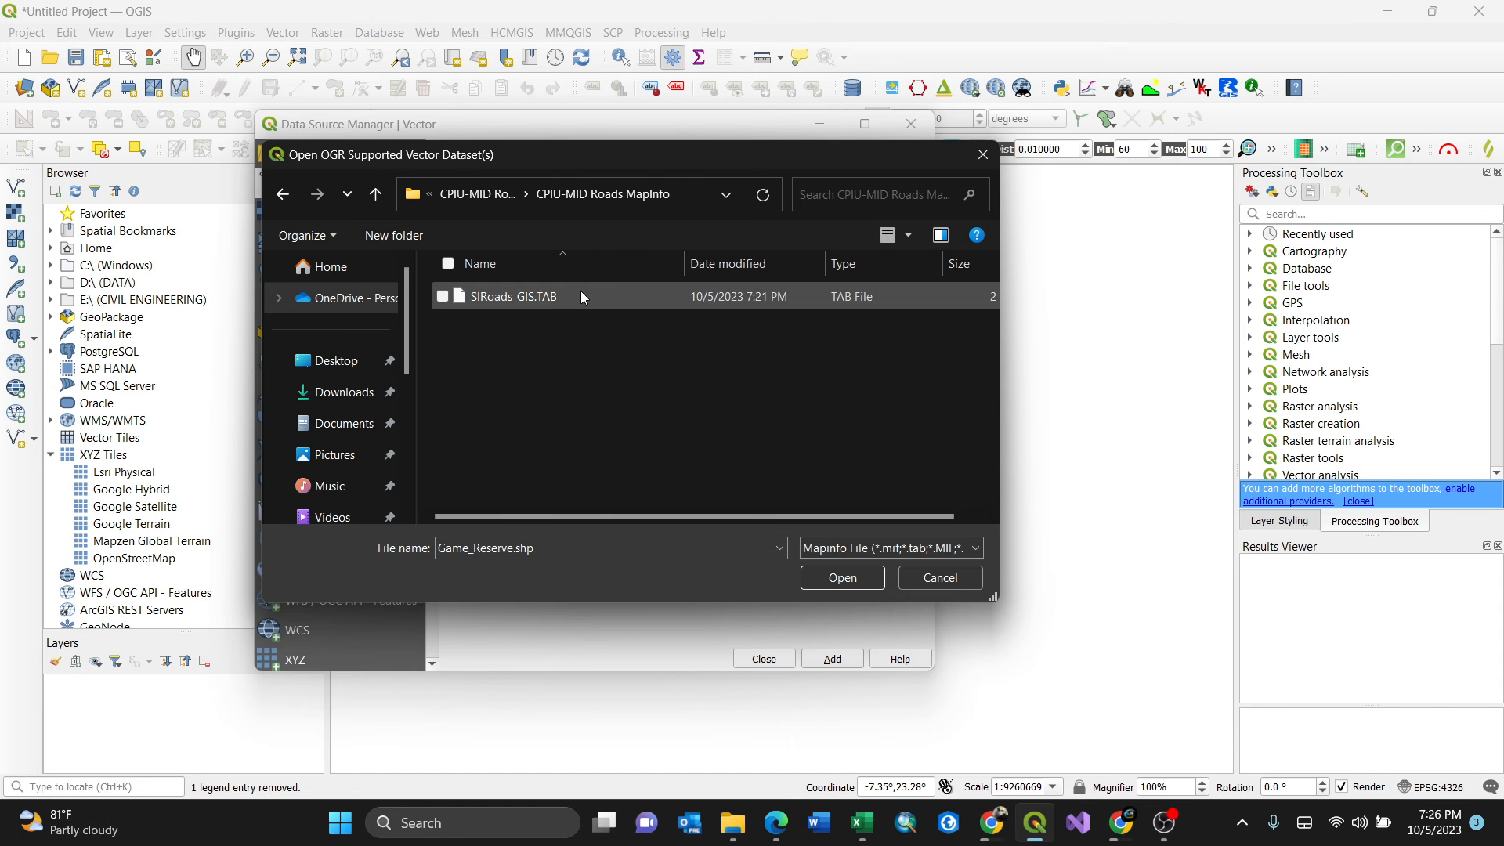
click(843, 578)
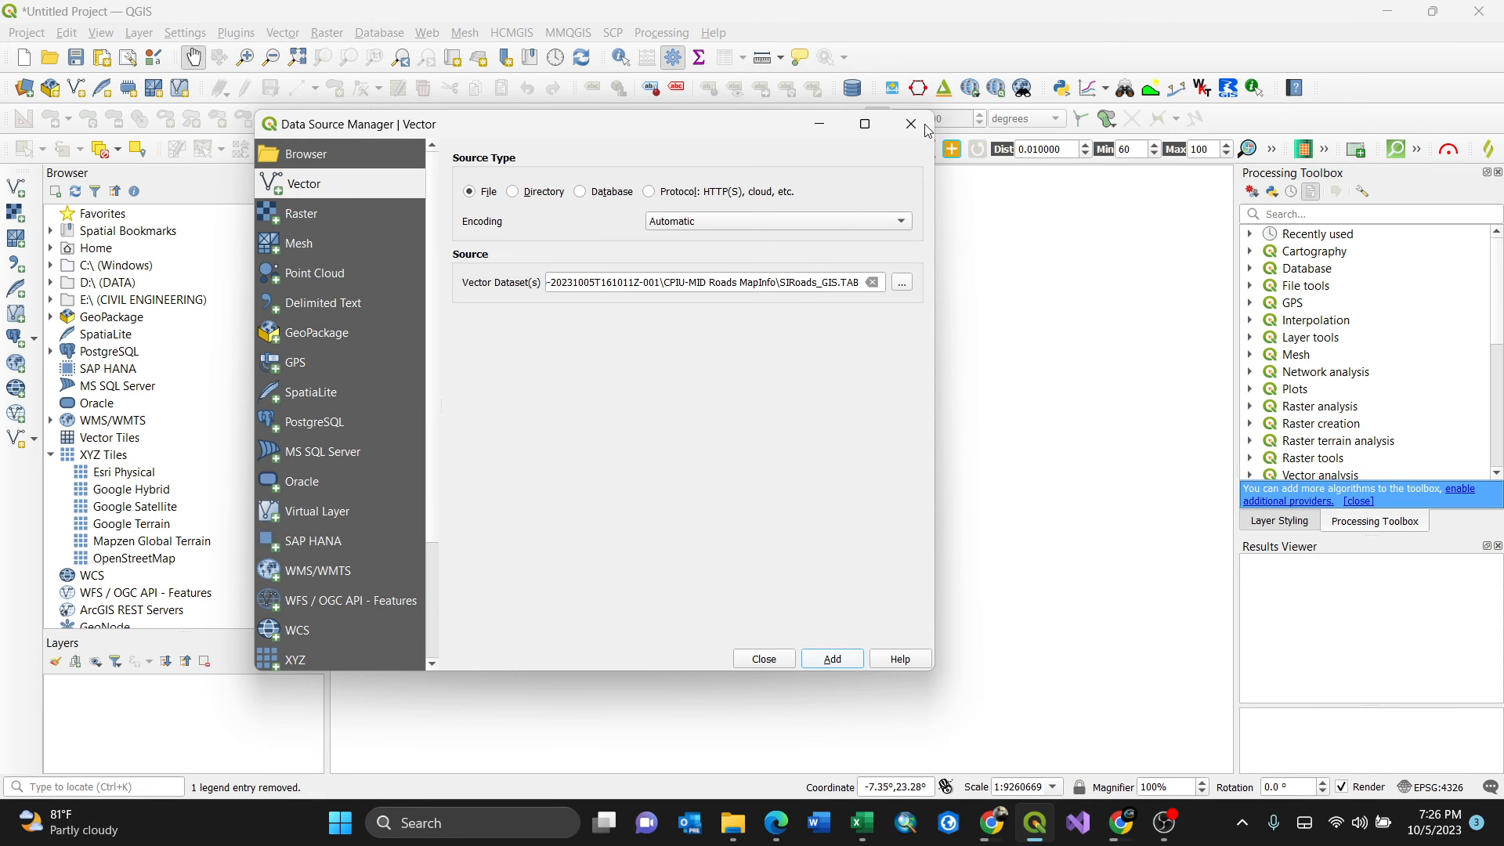
click(832, 659)
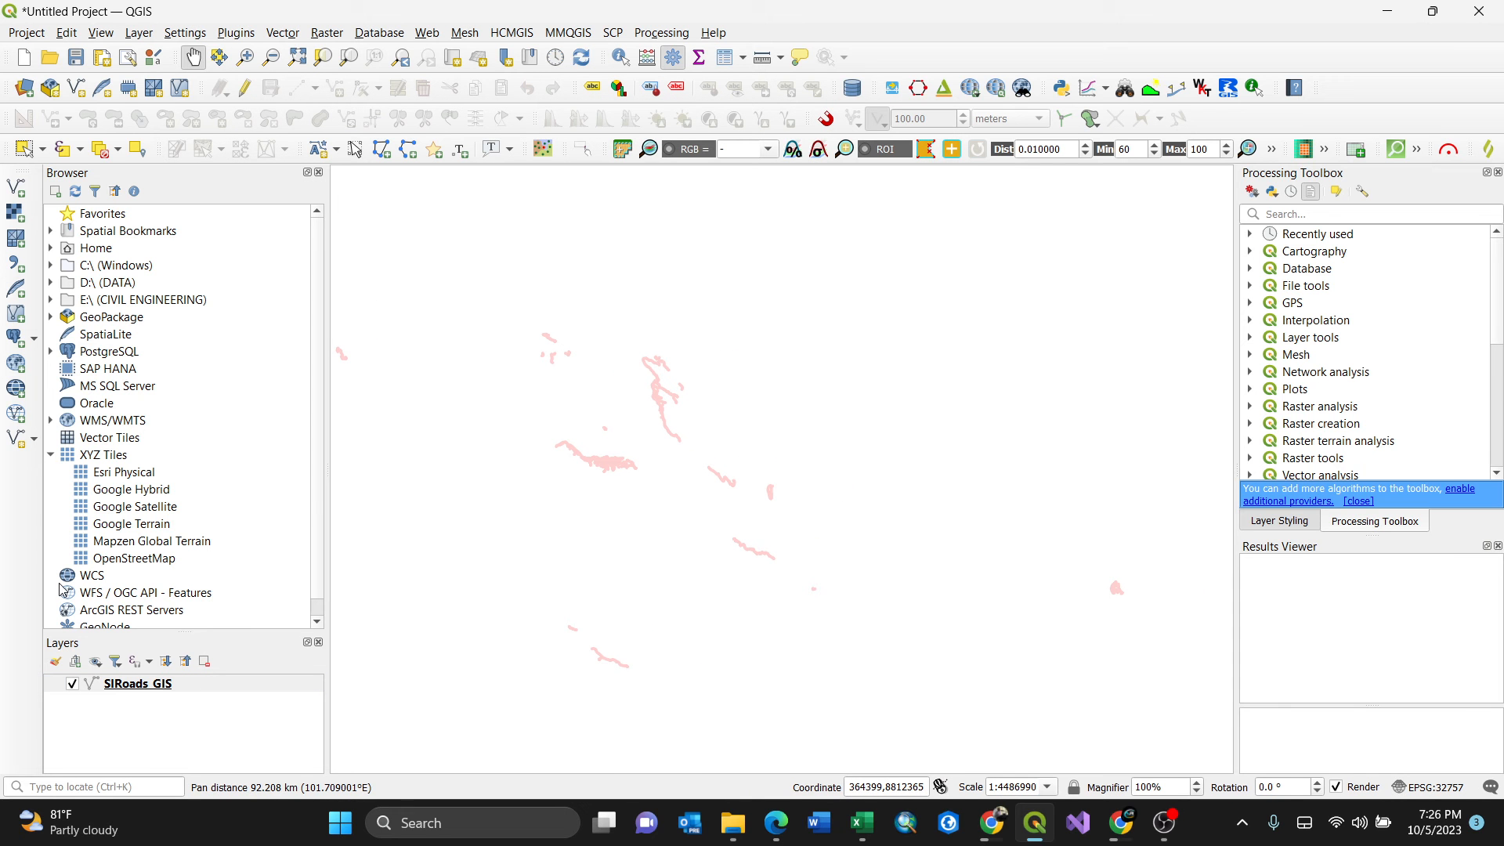
- Add the Google Satellite XYZ basemap beneath the roads and hide it
click(135, 507)
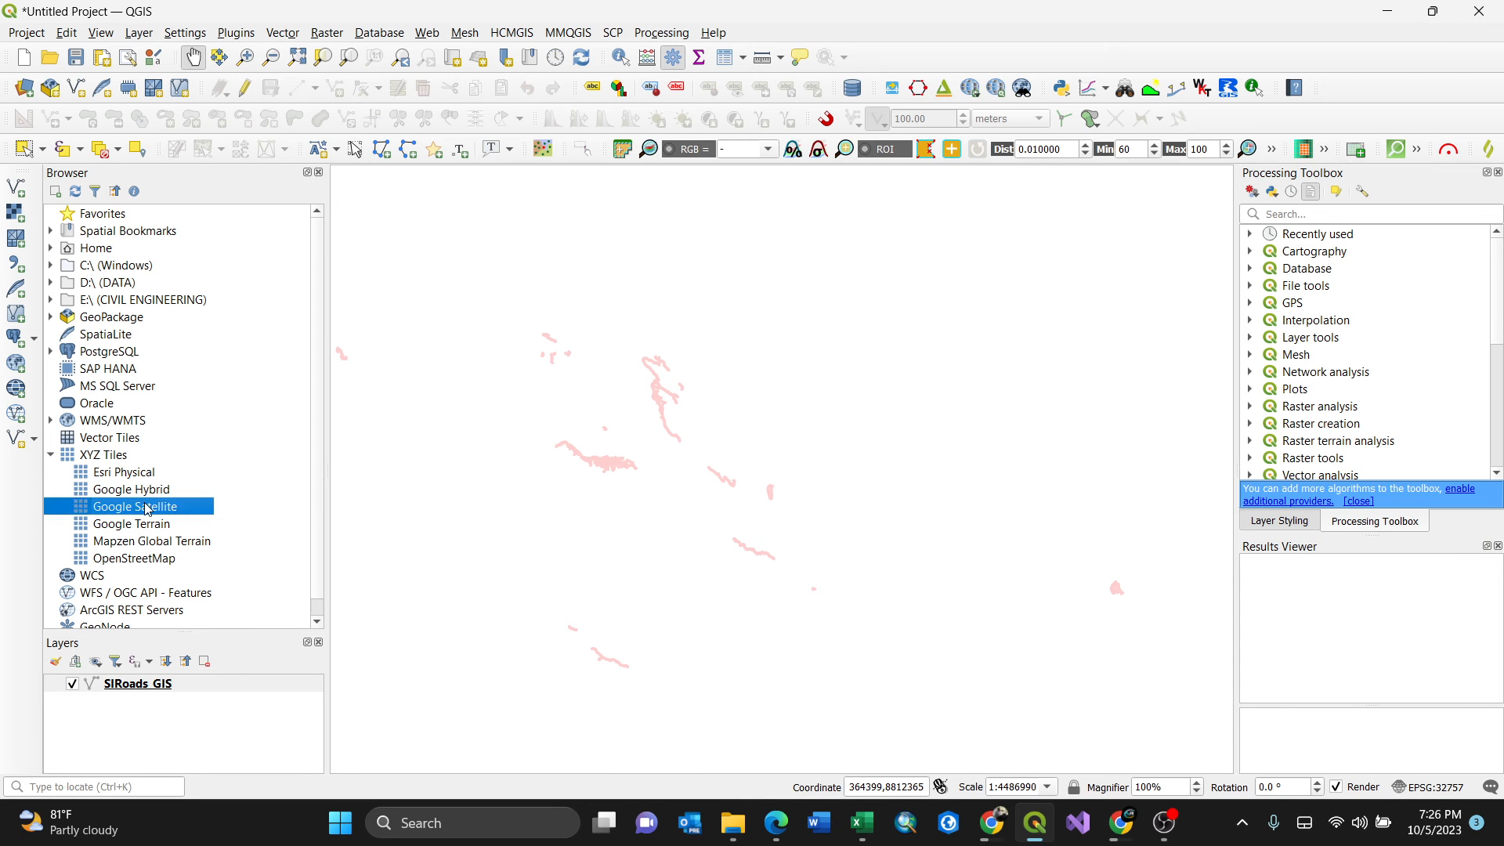
double_click(134, 506)
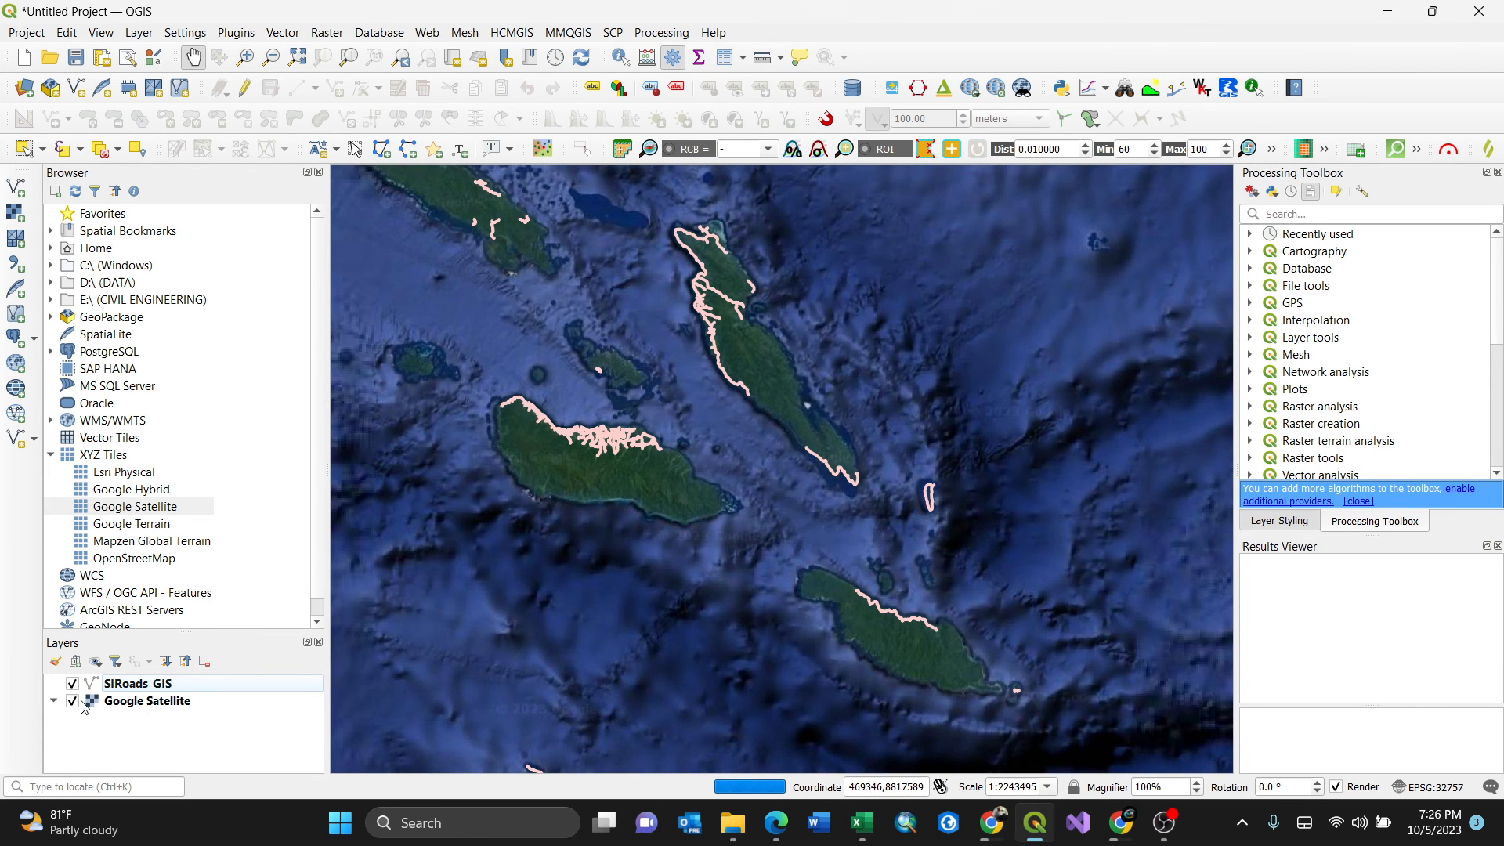
click(70, 701)
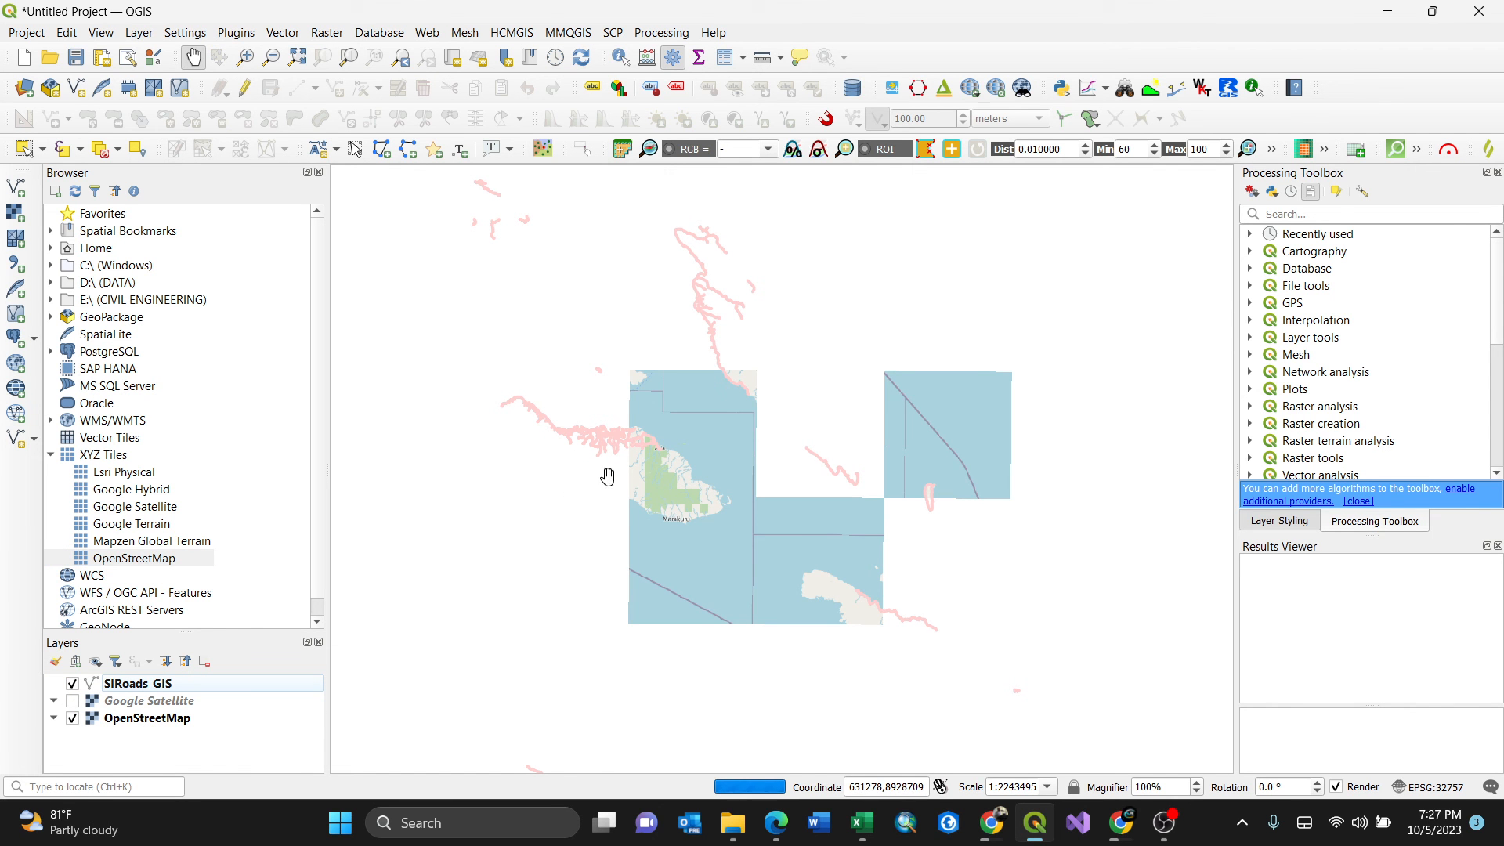
- Zoom and pan the map to center Guadalcanal Island and its roads
drag(607, 475, 752, 442)
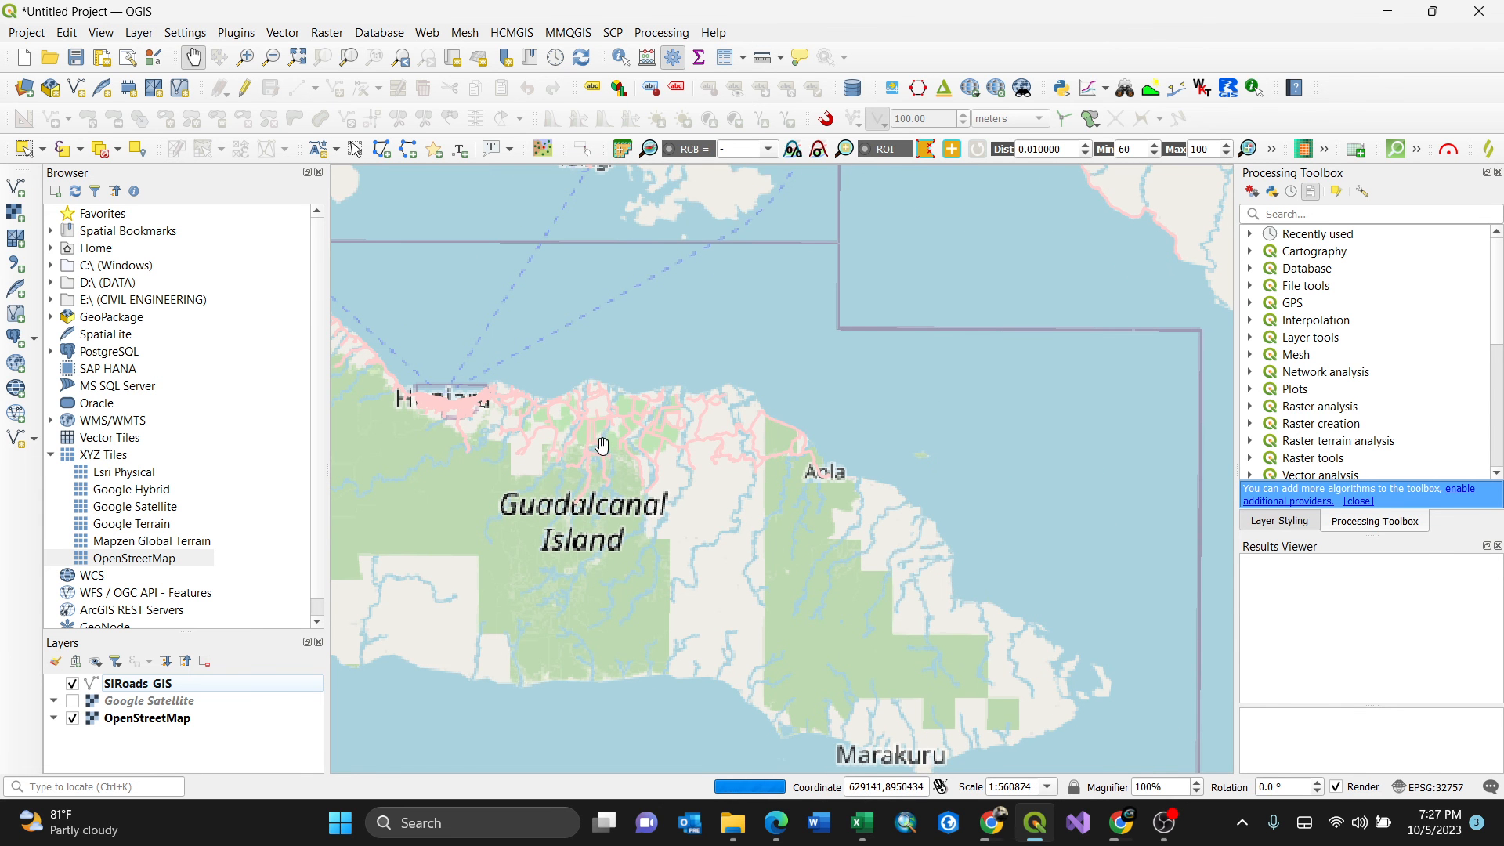
drag(602, 444, 727, 513)
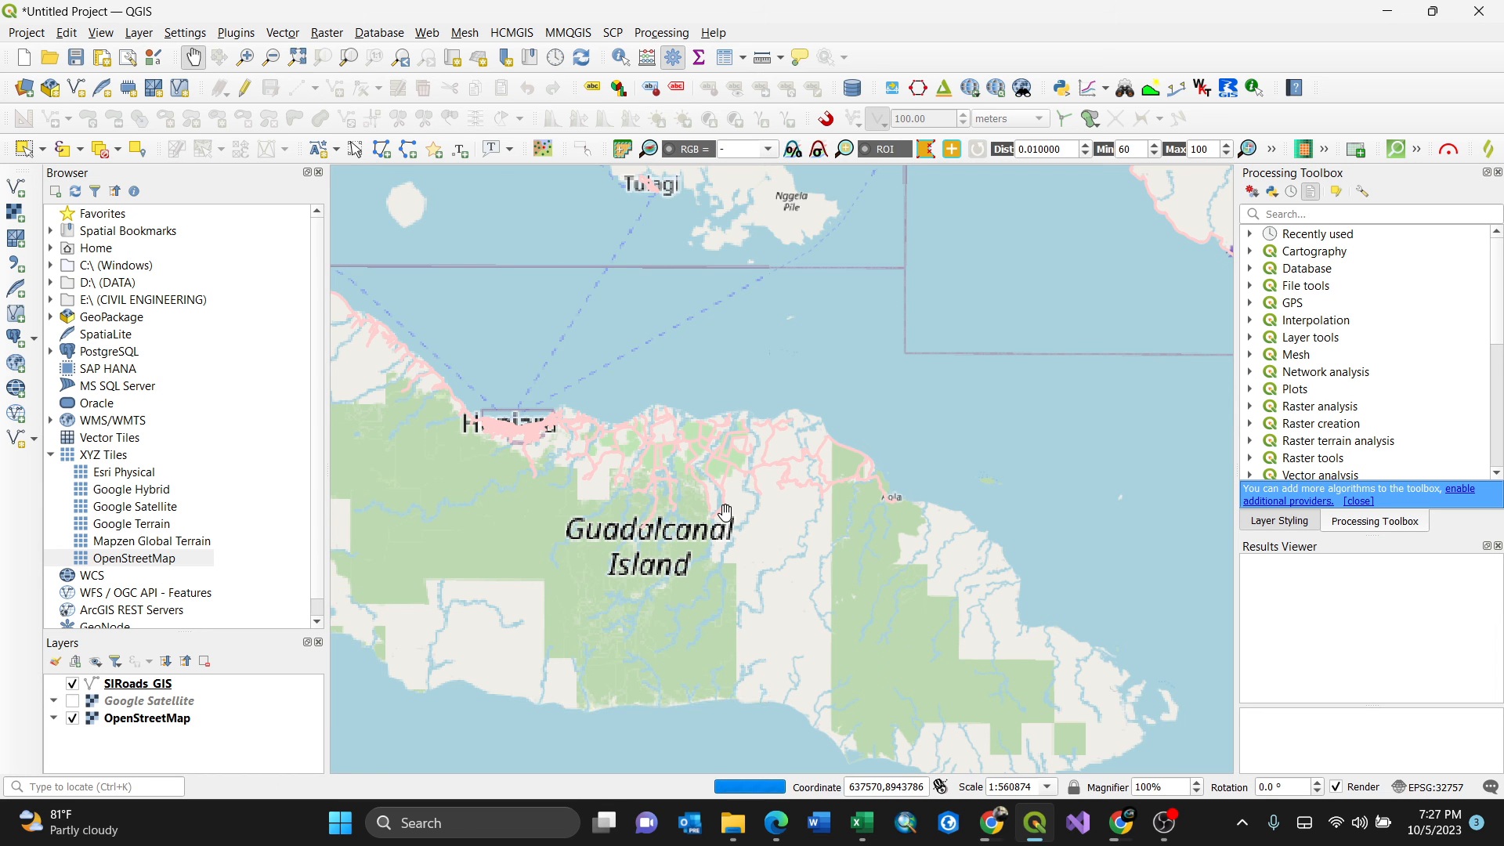
drag(724, 509, 833, 619)
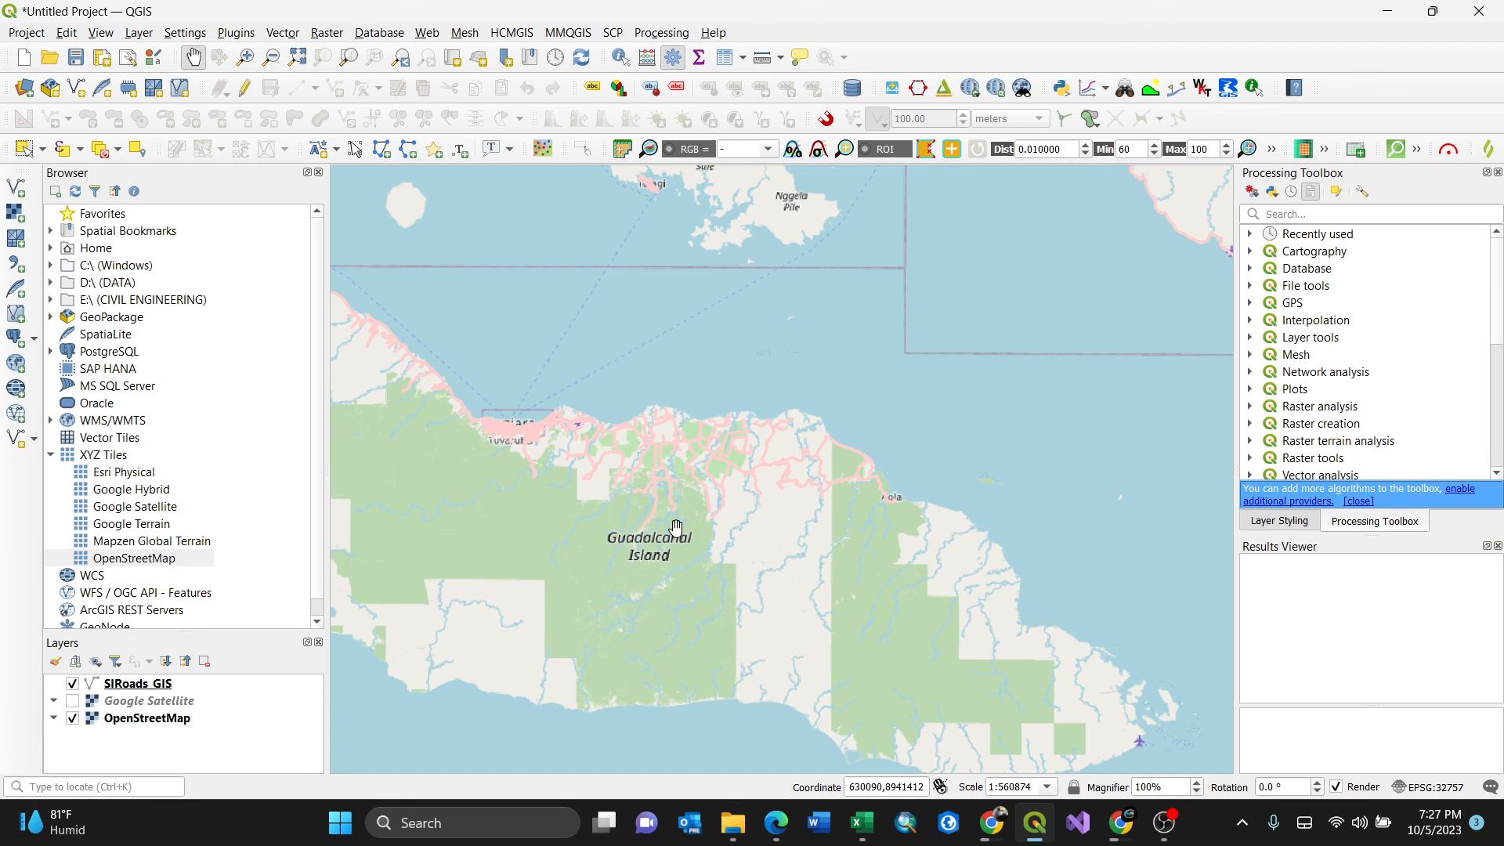
mouse_move(722, 523)
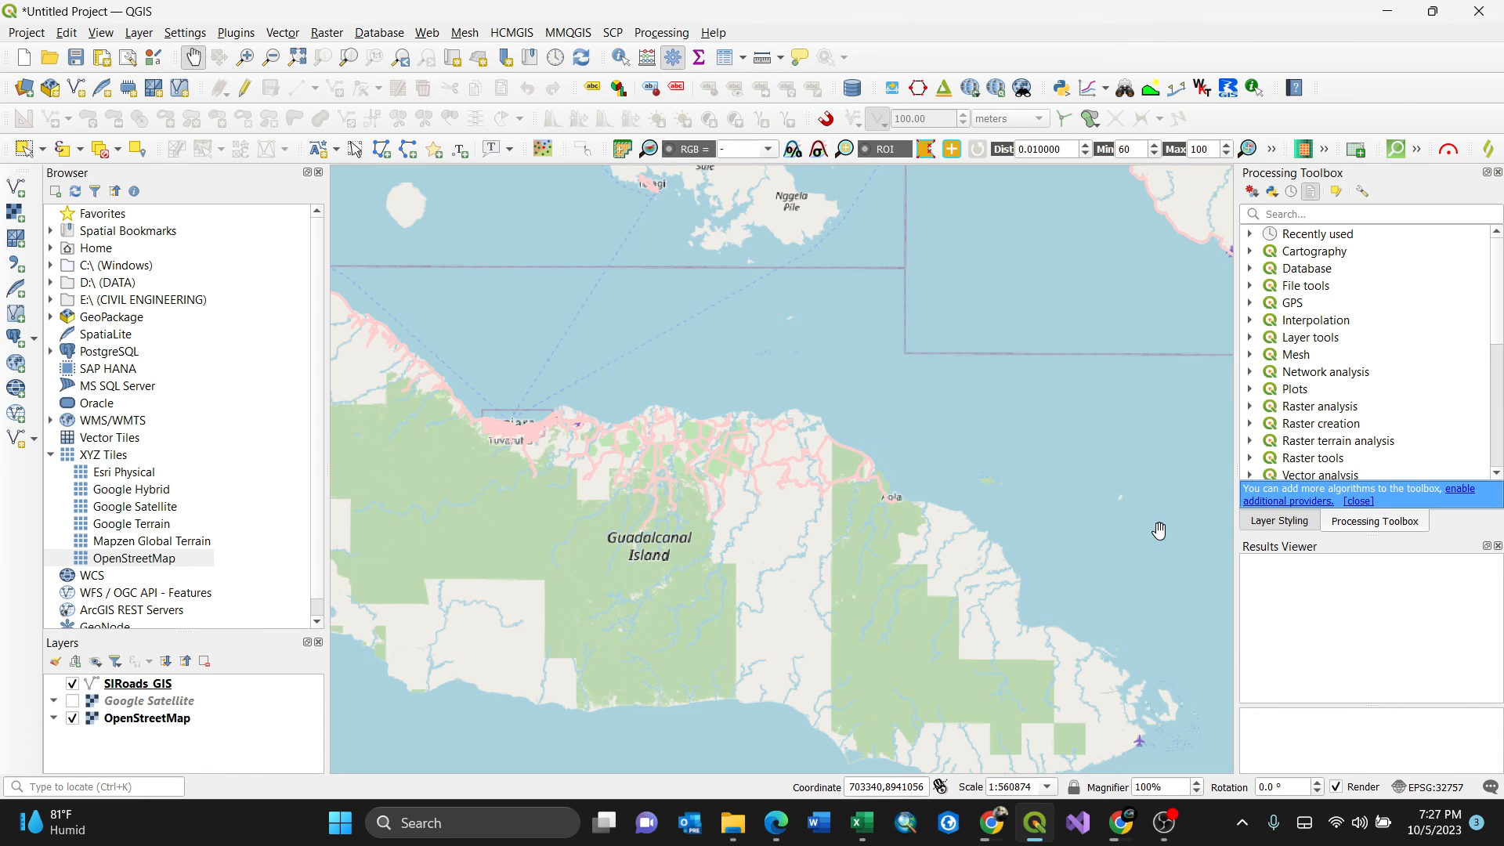
mouse_move(1203, 834)
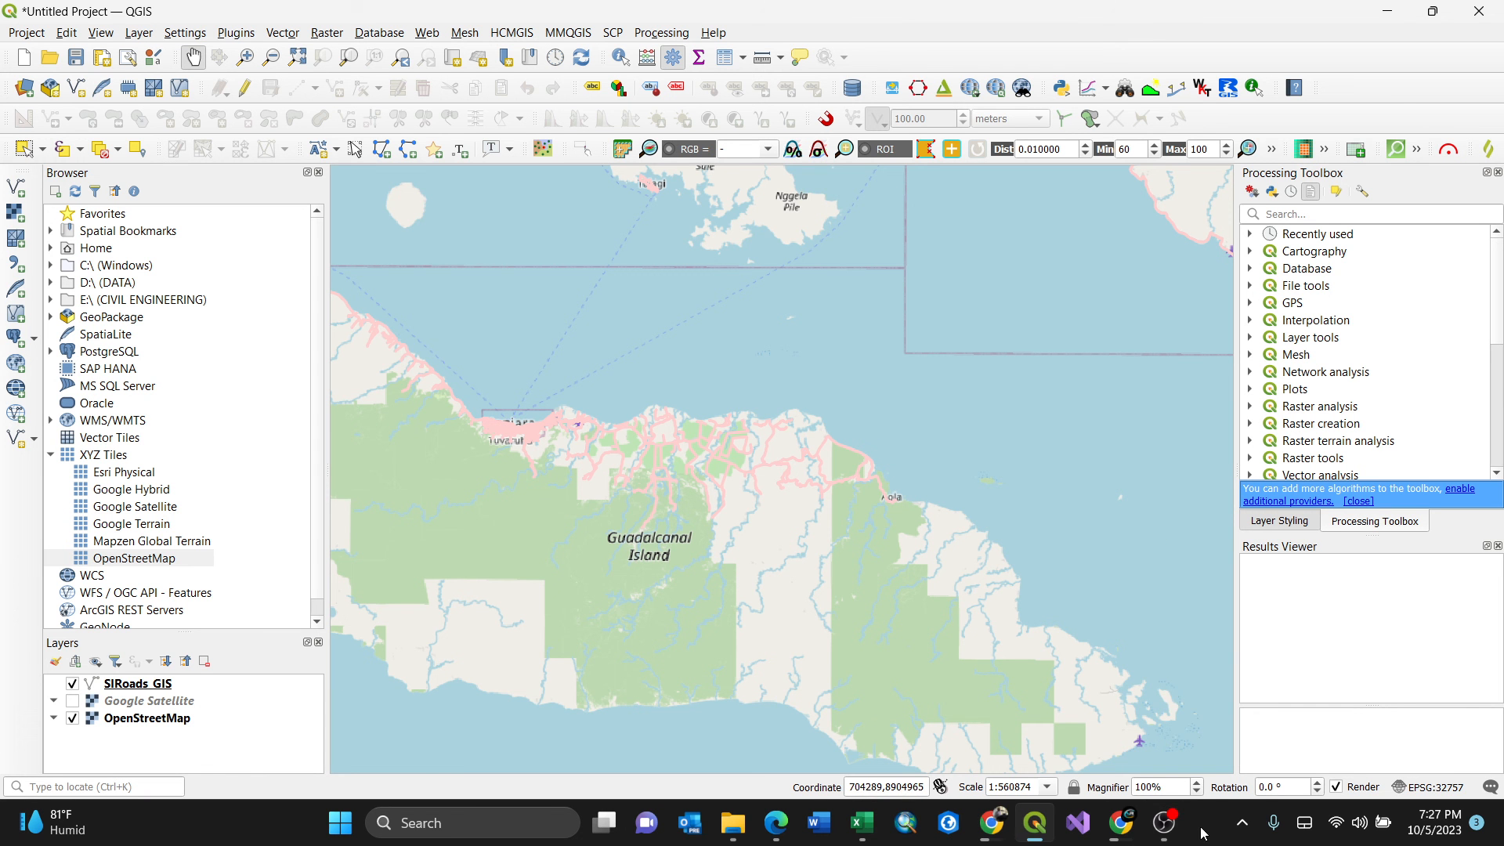